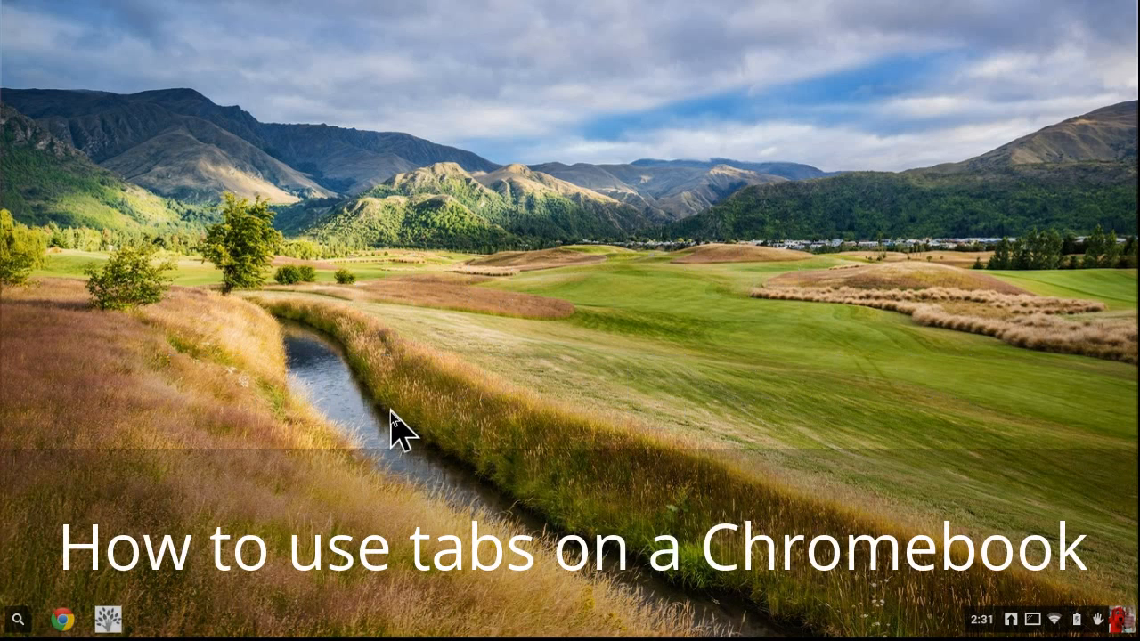
pyautogui.moveTo(104, 570)
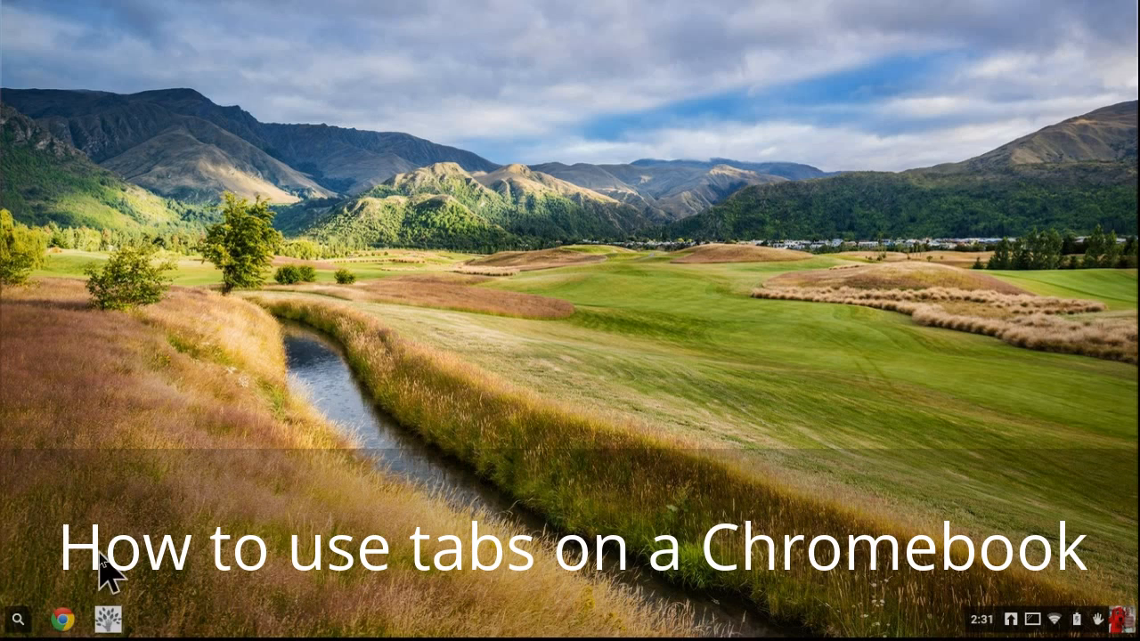
# - Launch Chrome from the shelf, landing on the new tab page
pyautogui.click(61, 619)
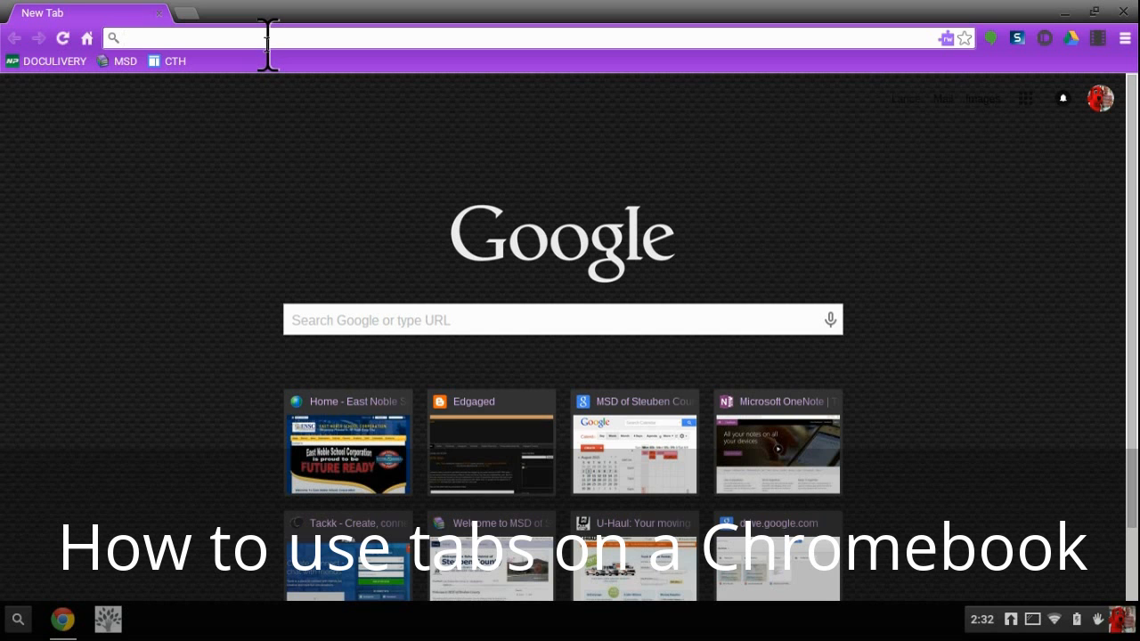
# - Search Google for 'dog' from the omnibox to show the Dog results and knowledge panel
pyautogui.write('dog')
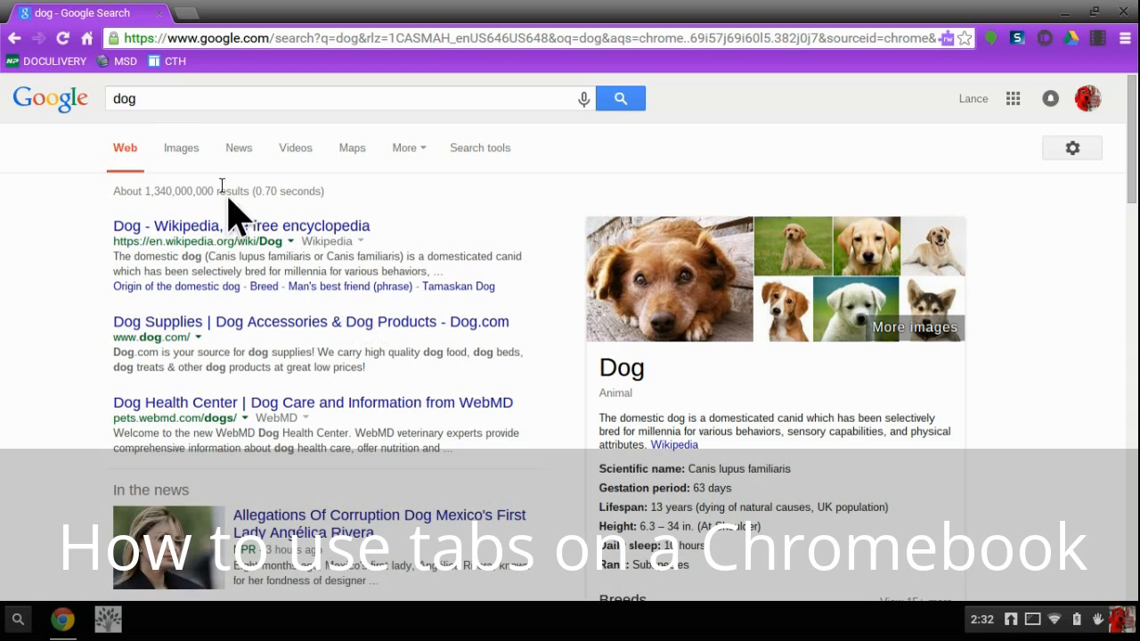
pyautogui.moveTo(223, 36)
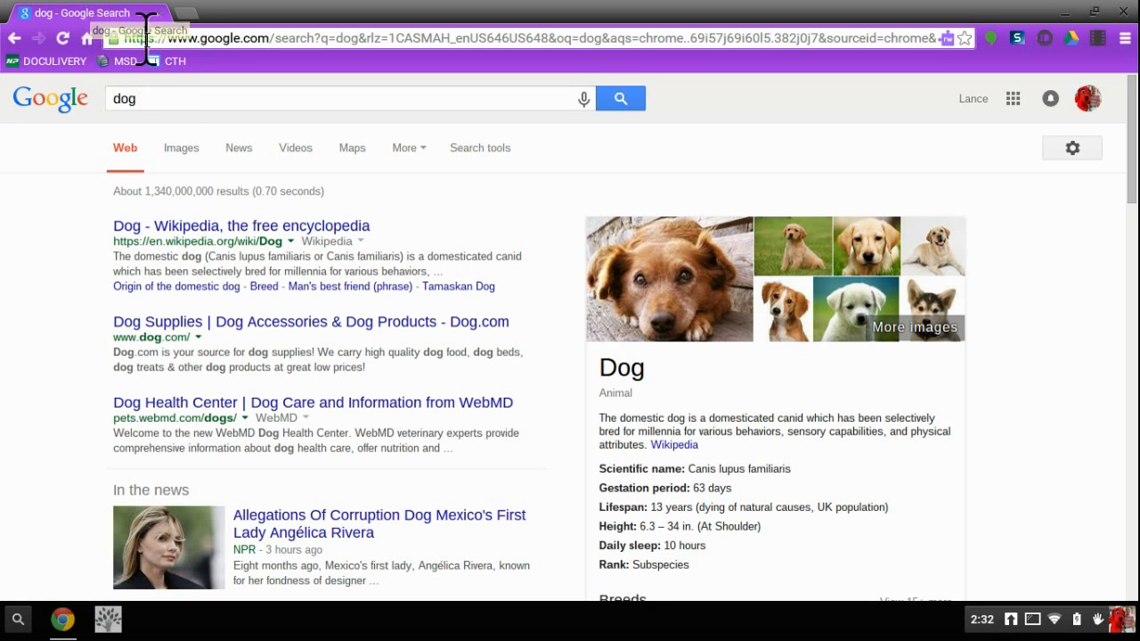
pyautogui.moveTo(70, 38)
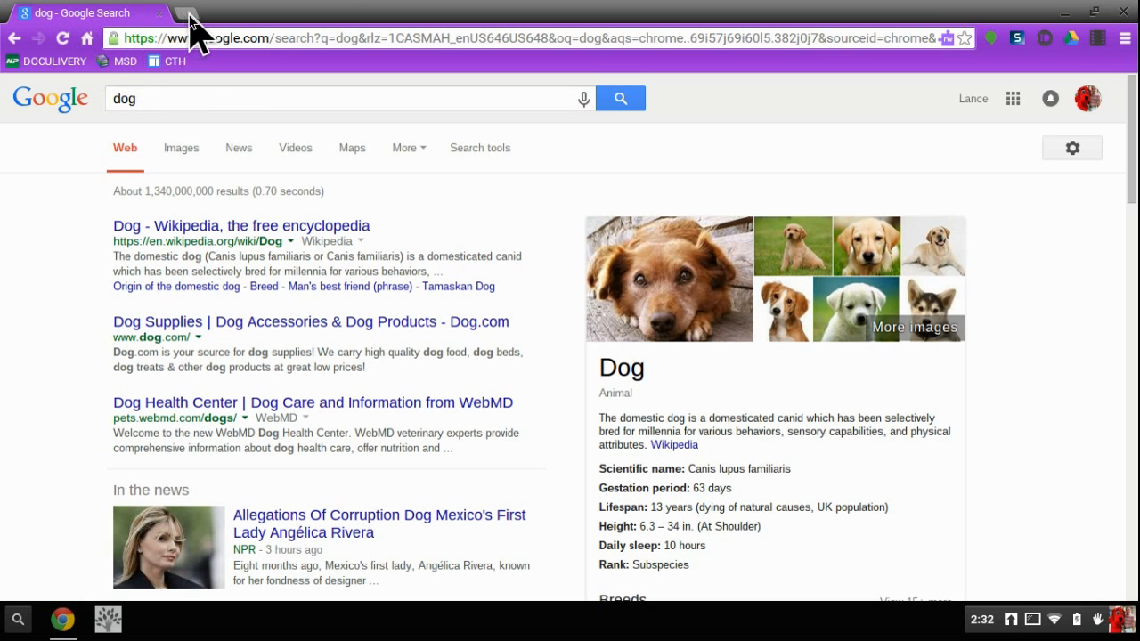
# - Add tabs for Google Calendar and mail.google.com, leaving the calendar tab in front
pyautogui.click(178, 13)
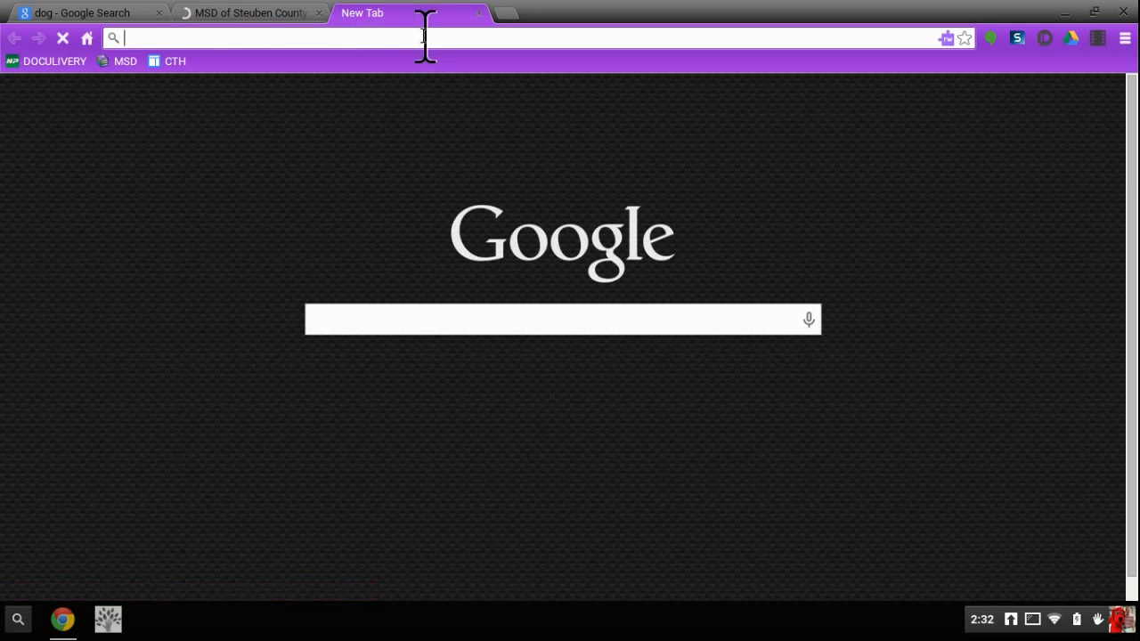
pyautogui.write('mail.google.com')
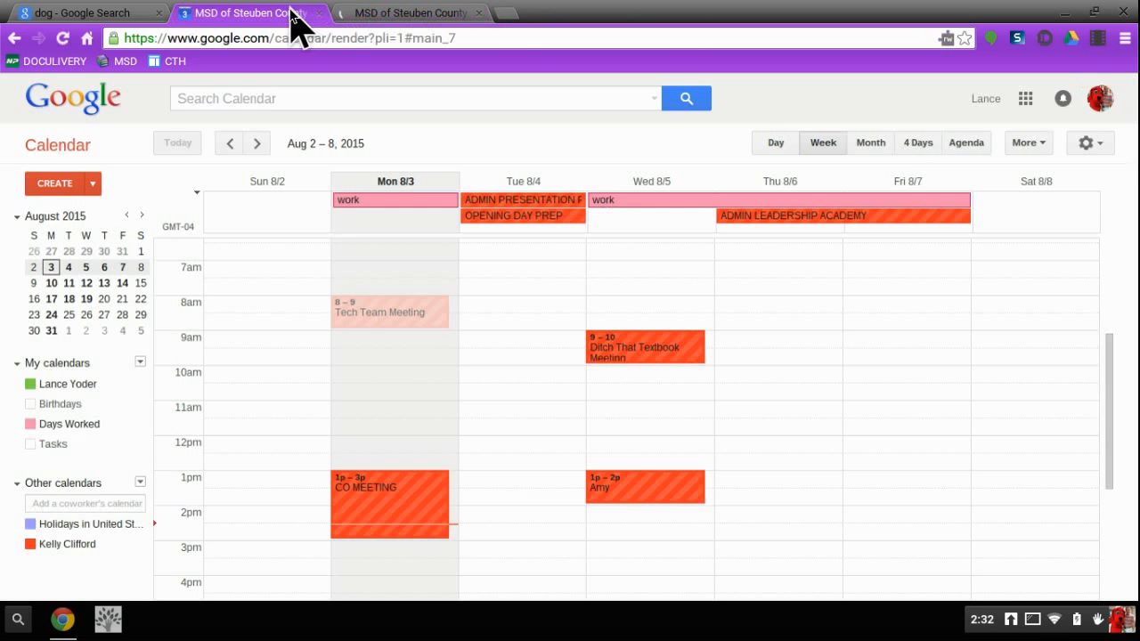
pyautogui.click(85, 12)
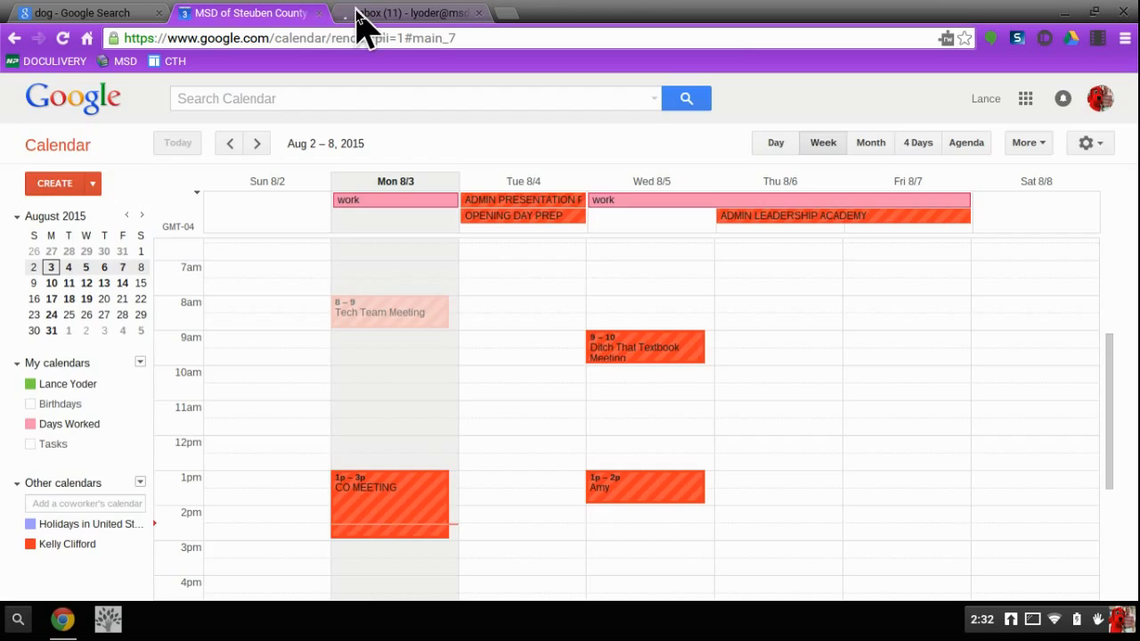
# - Cycle between the dog search, calendar and Gmail tabs, ending on the Gmail inbox
pyautogui.click(85, 13)
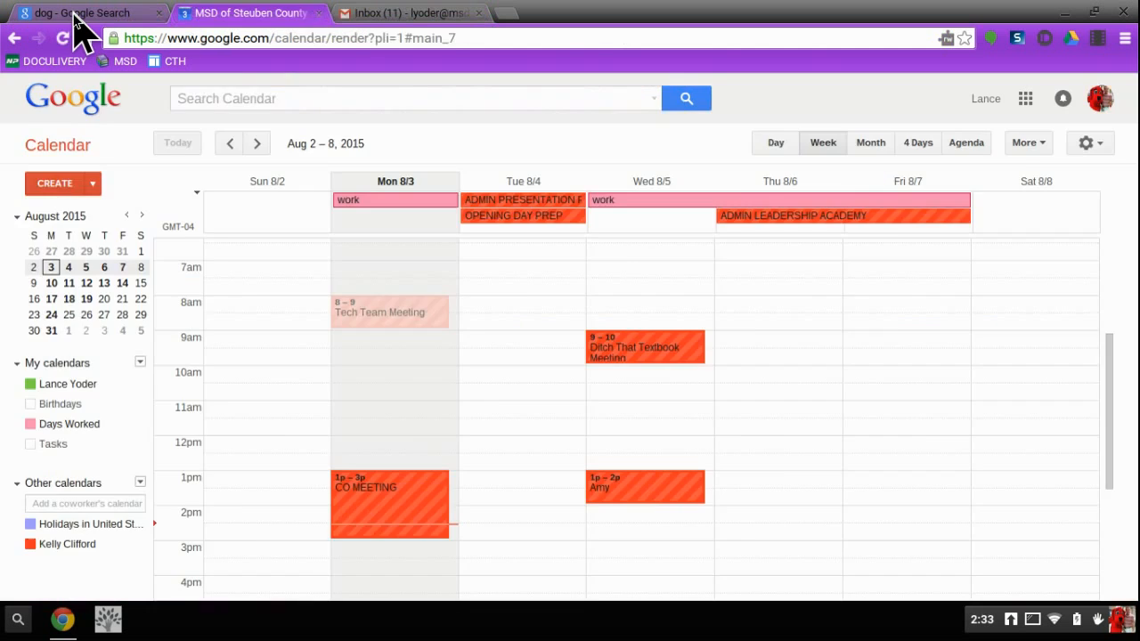
pyautogui.click(409, 12)
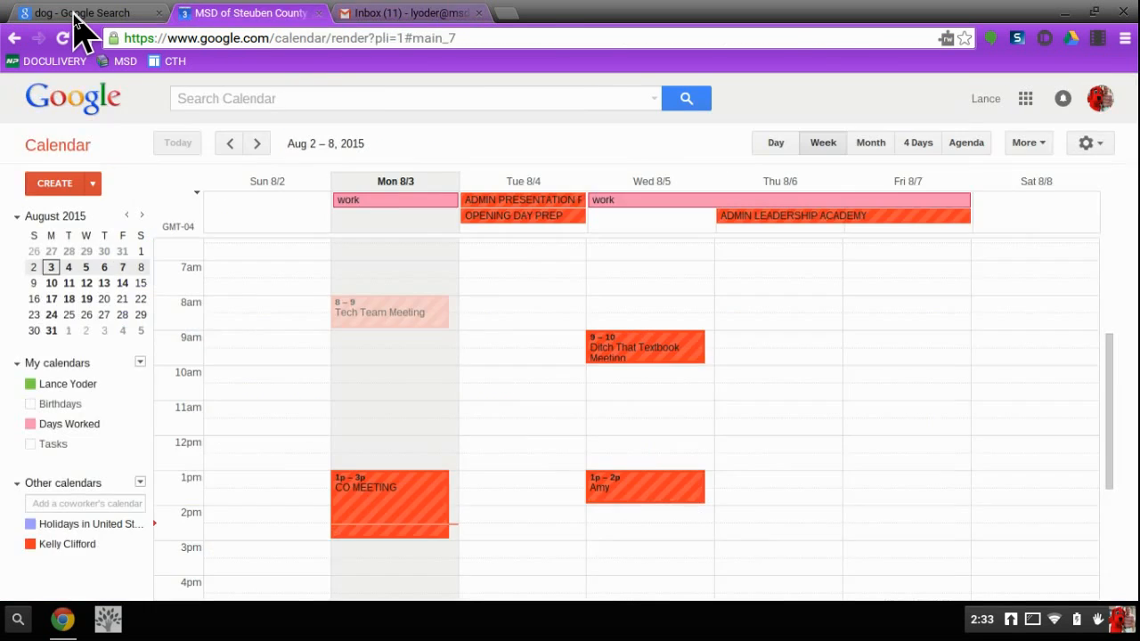
pyautogui.click(406, 13)
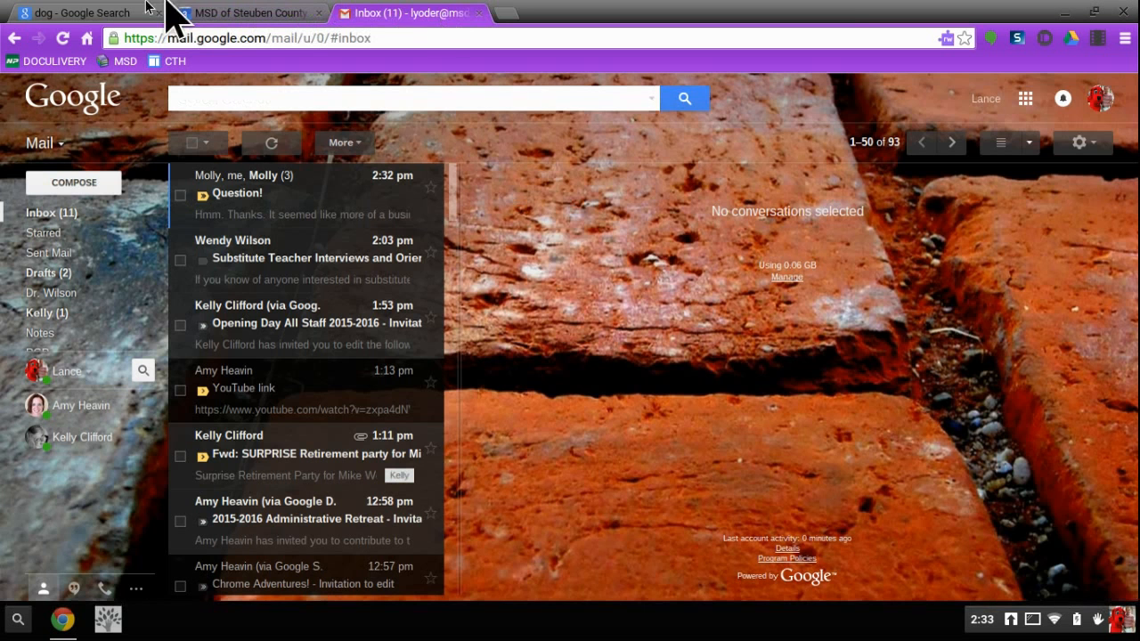
pyautogui.click(75, 12)
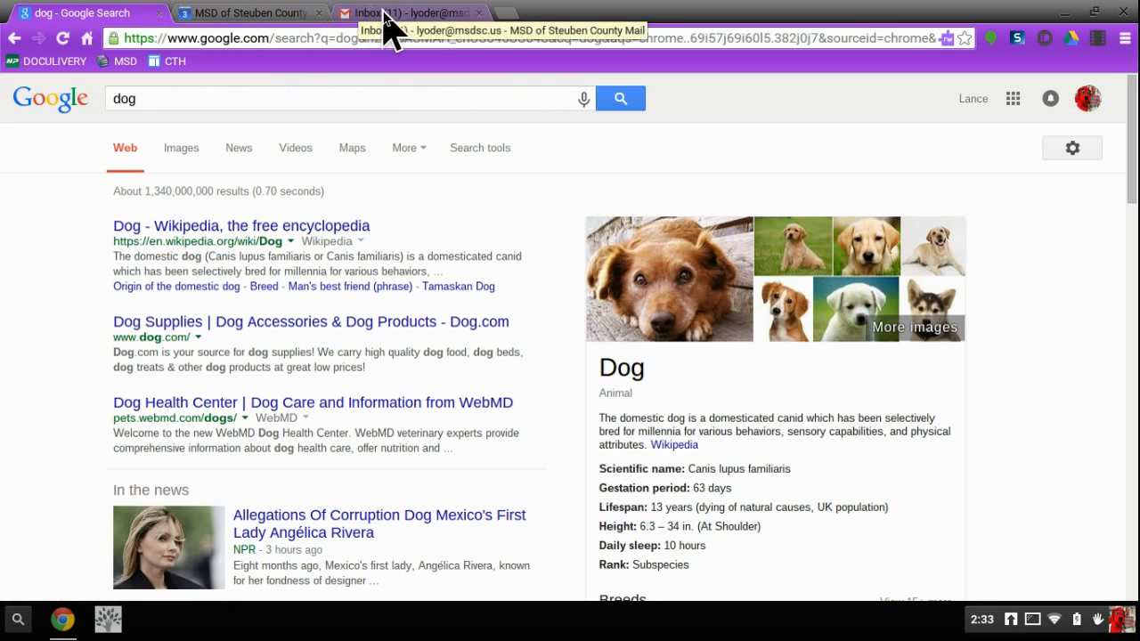
pyautogui.click(406, 13)
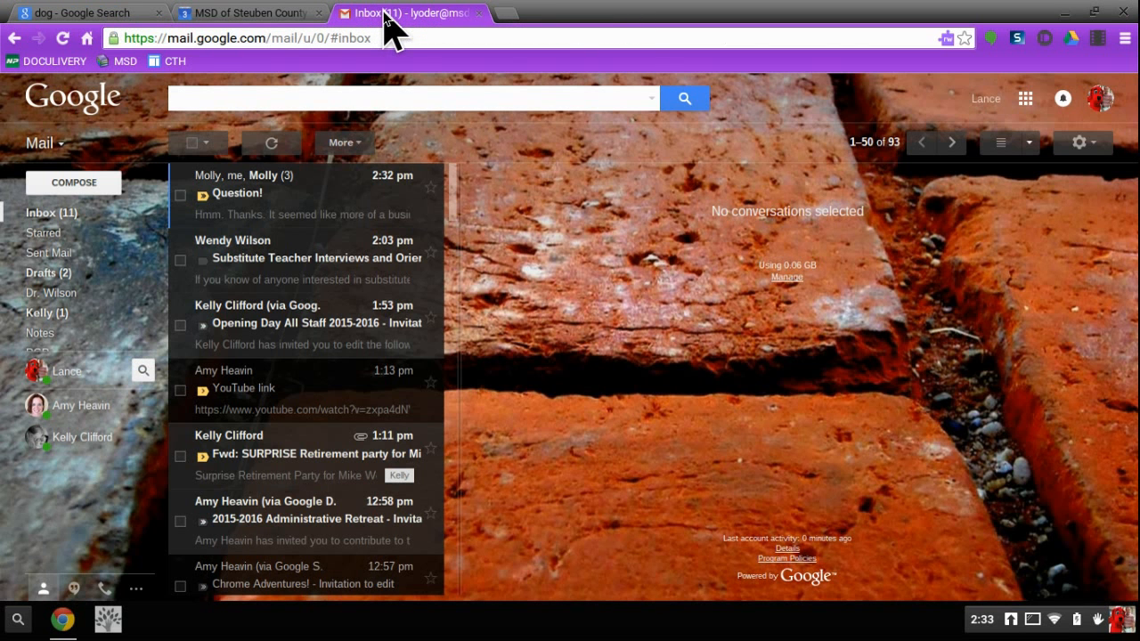
pyautogui.moveTo(470, 181)
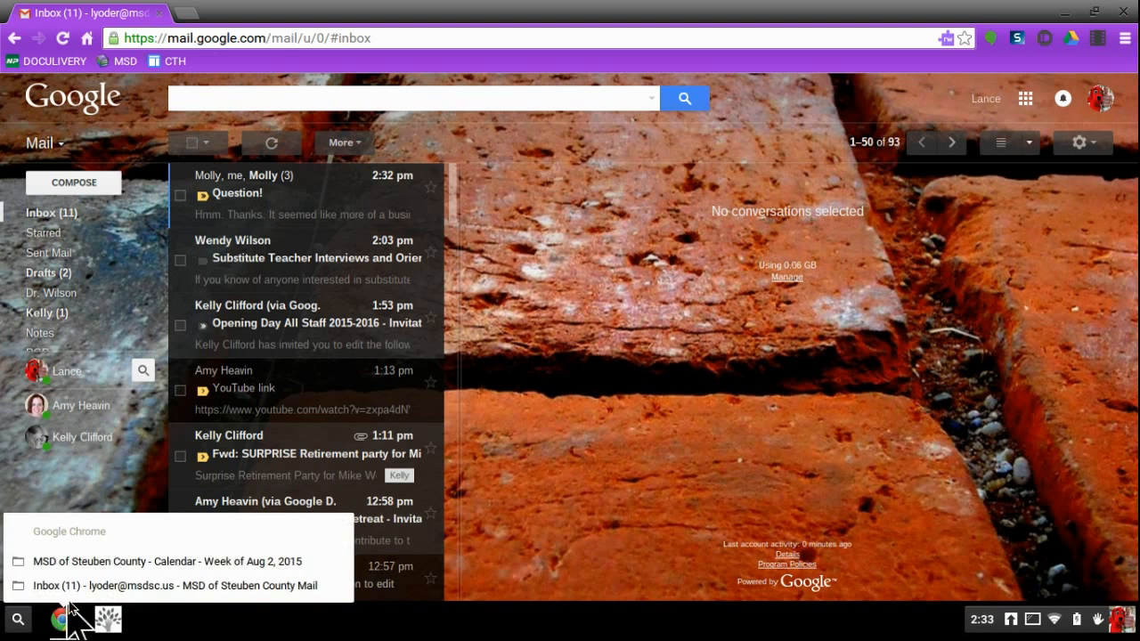
pyautogui.moveTo(167, 562)
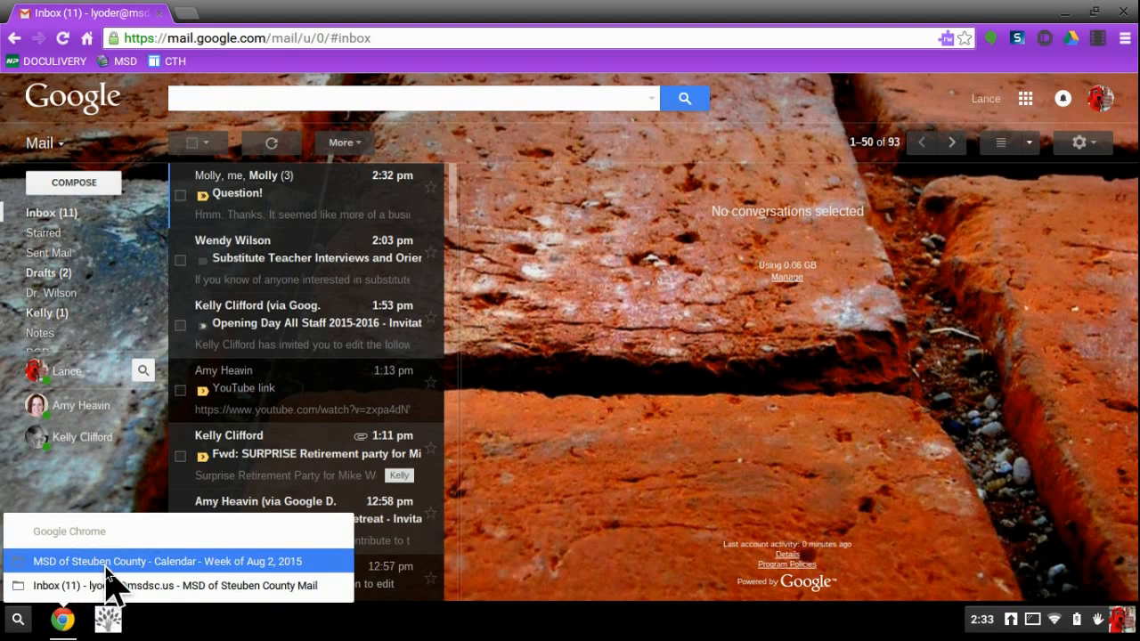
pyautogui.moveTo(107, 585)
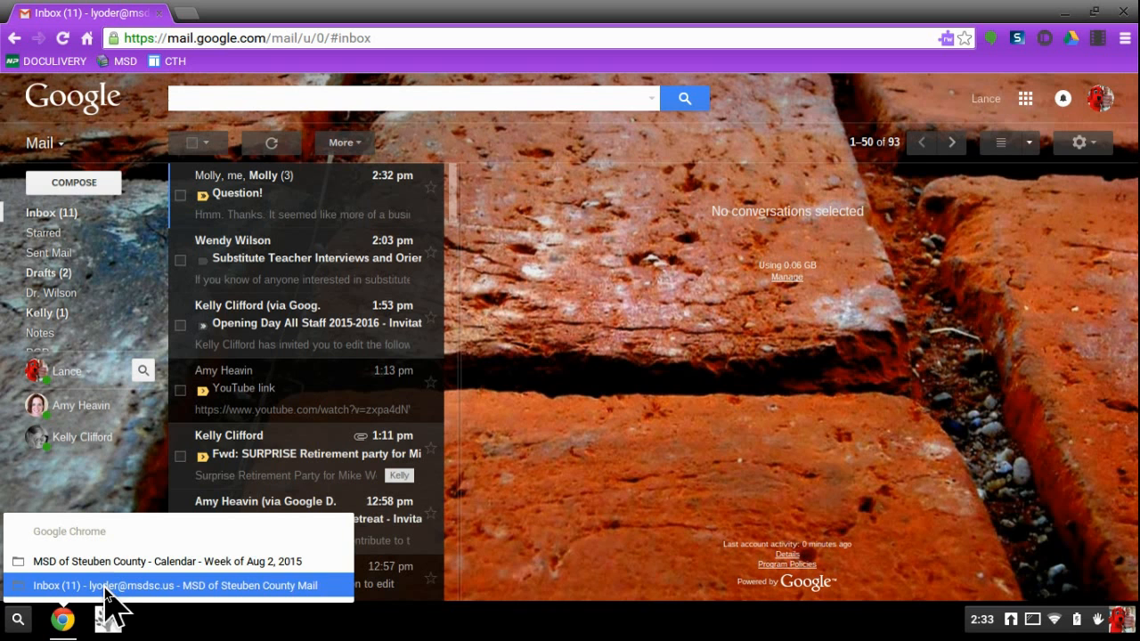
# - Bring the calendar and dog search window back in front of the separate Gmail window
pyautogui.click(168, 561)
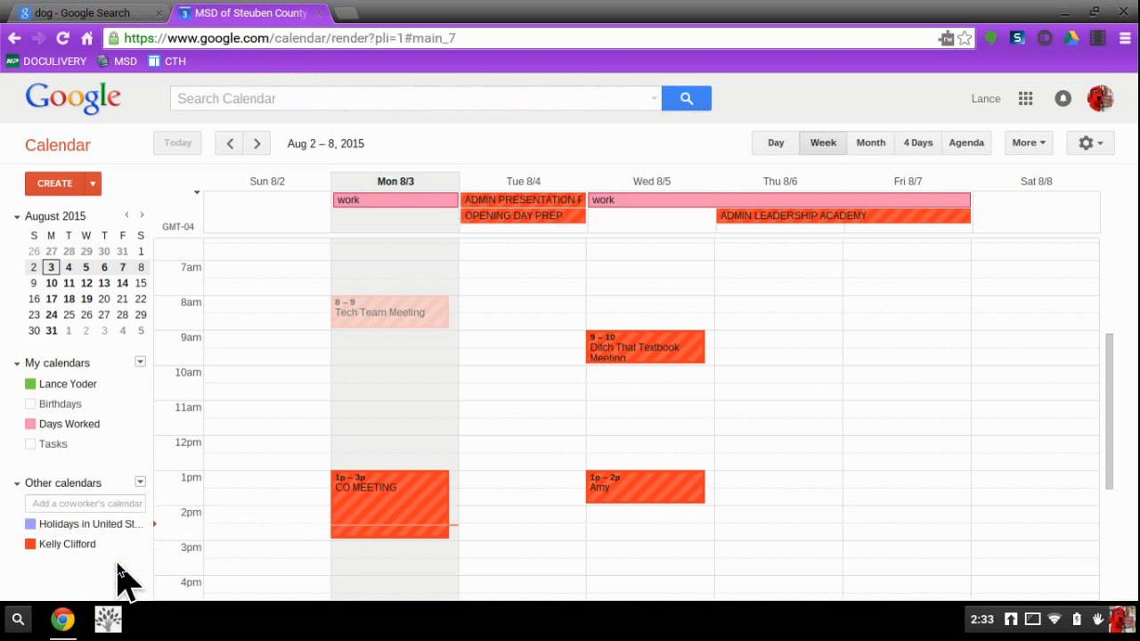
pyautogui.moveTo(236, 204)
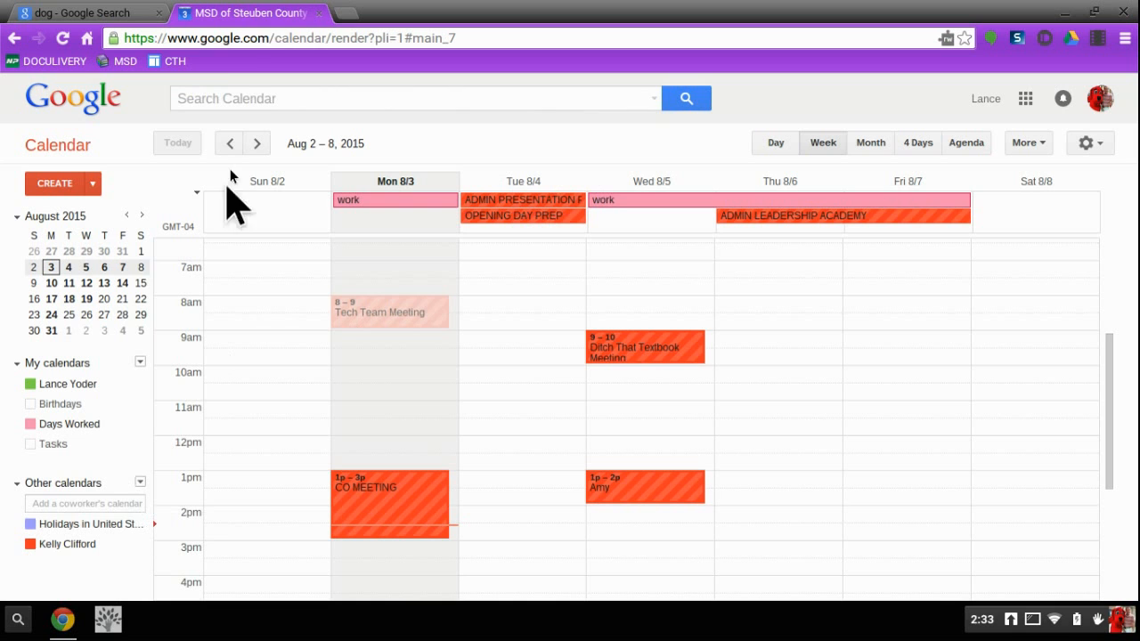
pyautogui.moveTo(63, 620)
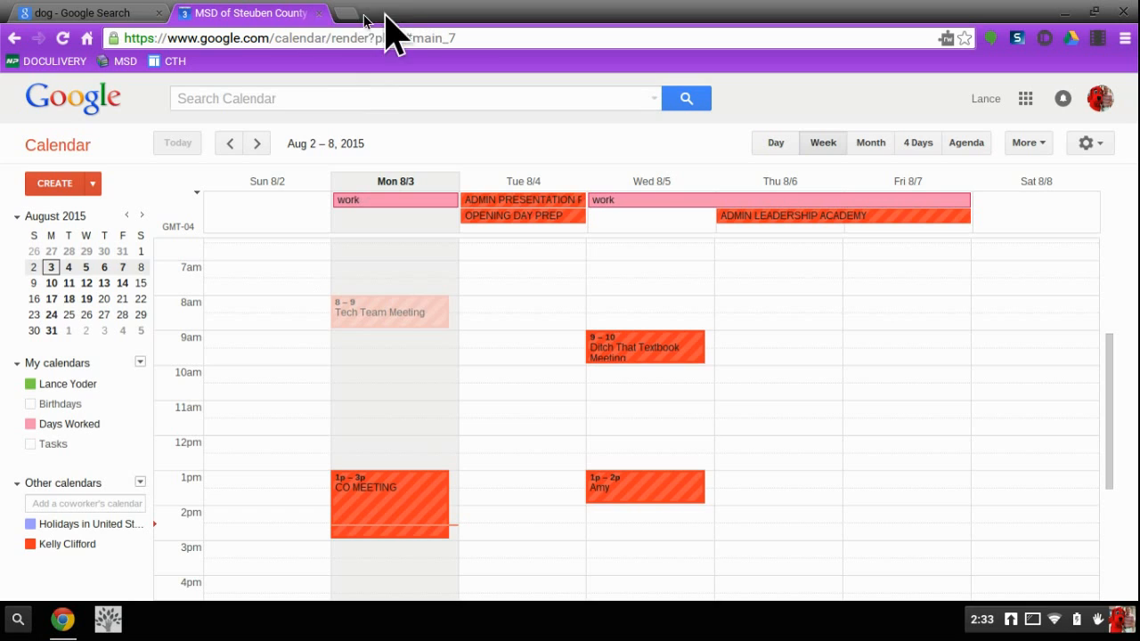
# - Pull the Gmail inbox into its own window placed beside the calendar window
pyautogui.click(85, 12)
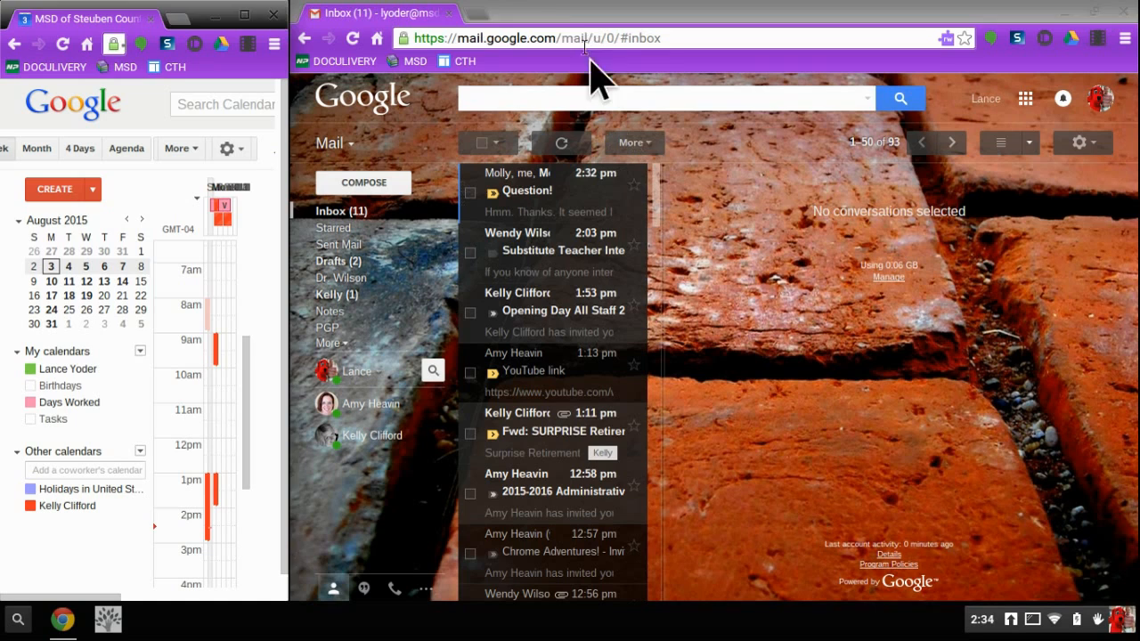
pyautogui.moveTo(852, 218)
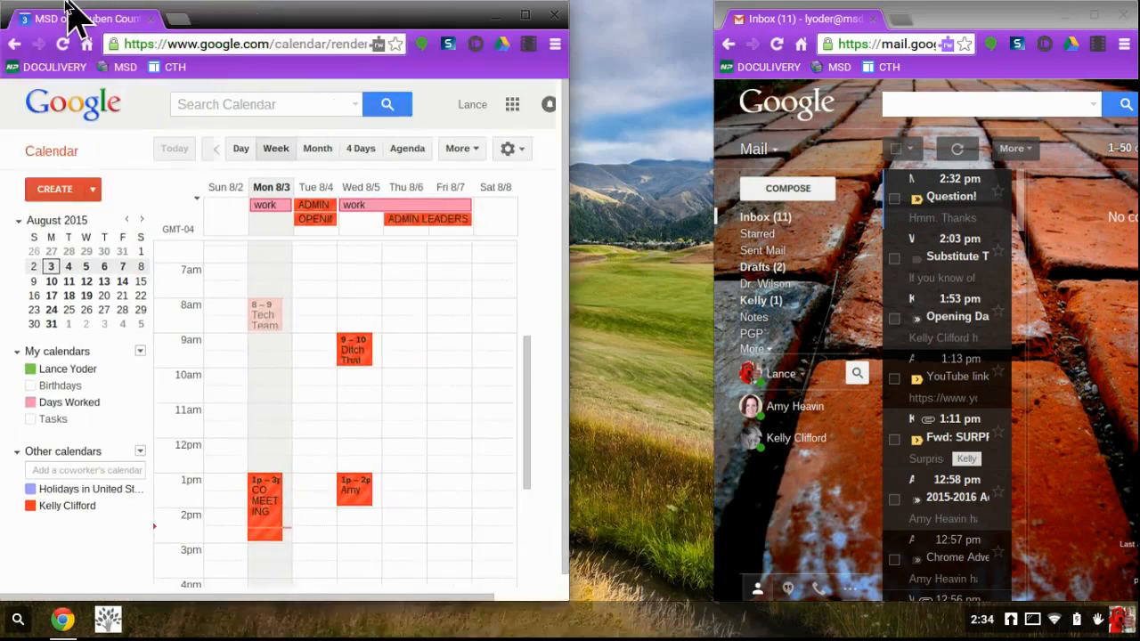
pyautogui.moveTo(680, 128)
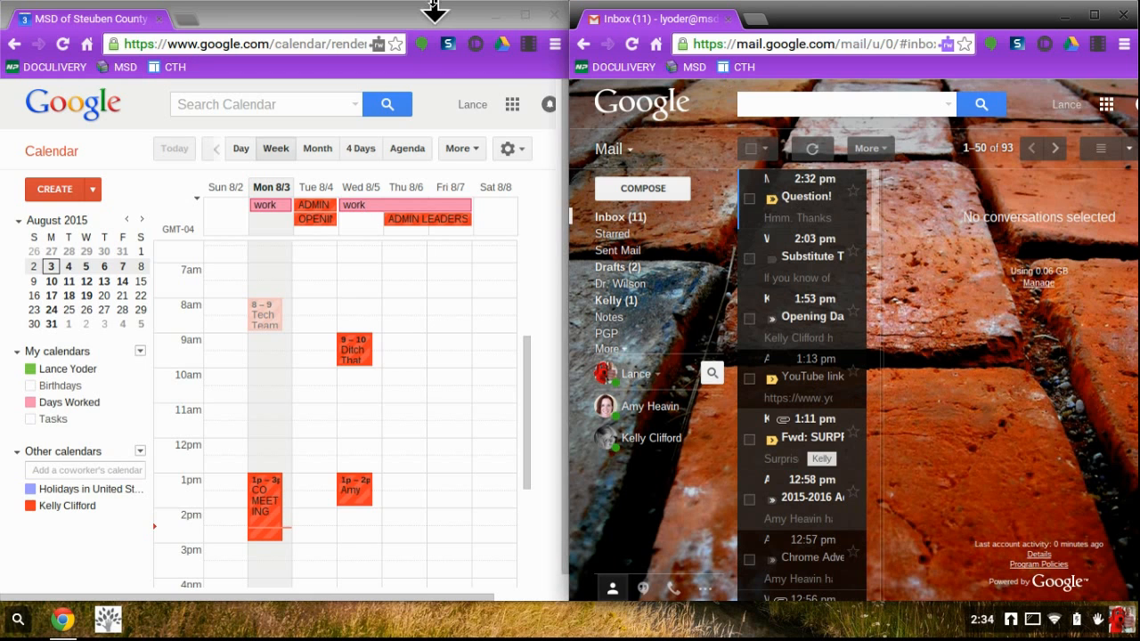
pyautogui.moveTo(436, 424)
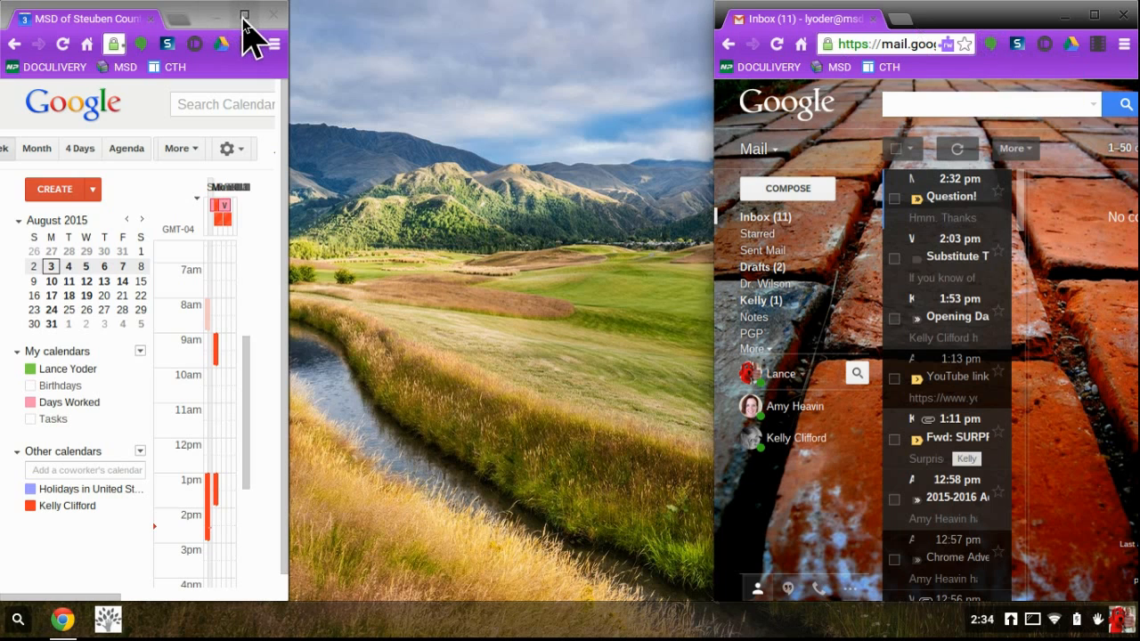
# - Merge the dog search tab back into the full-size calendar window
pyautogui.click(242, 16)
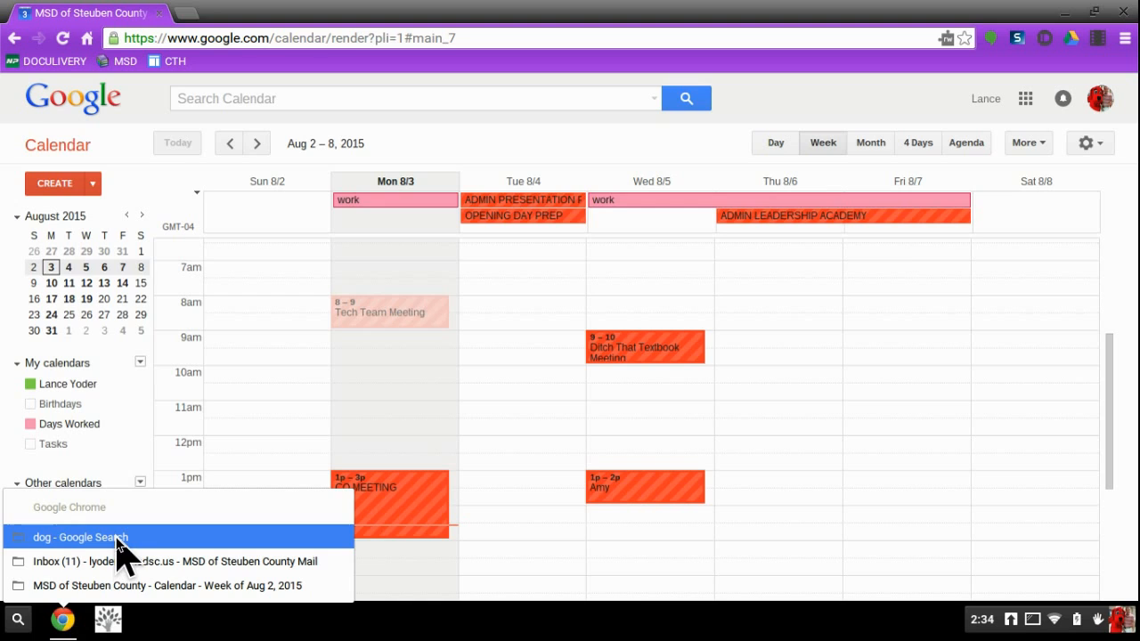
pyautogui.click(80, 538)
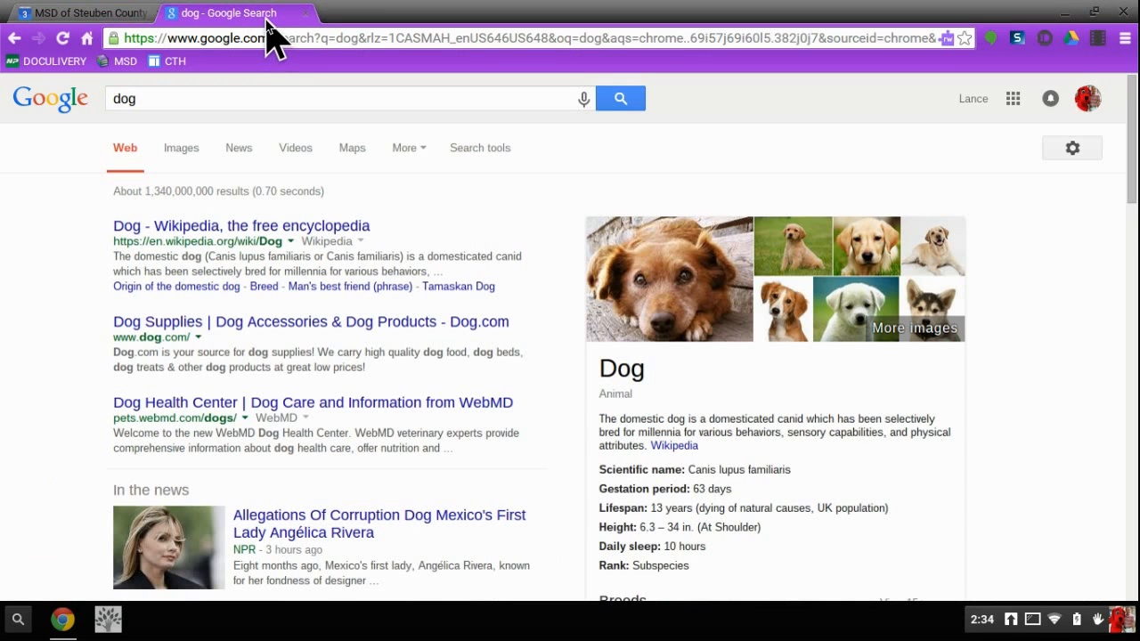
pyautogui.click(86, 13)
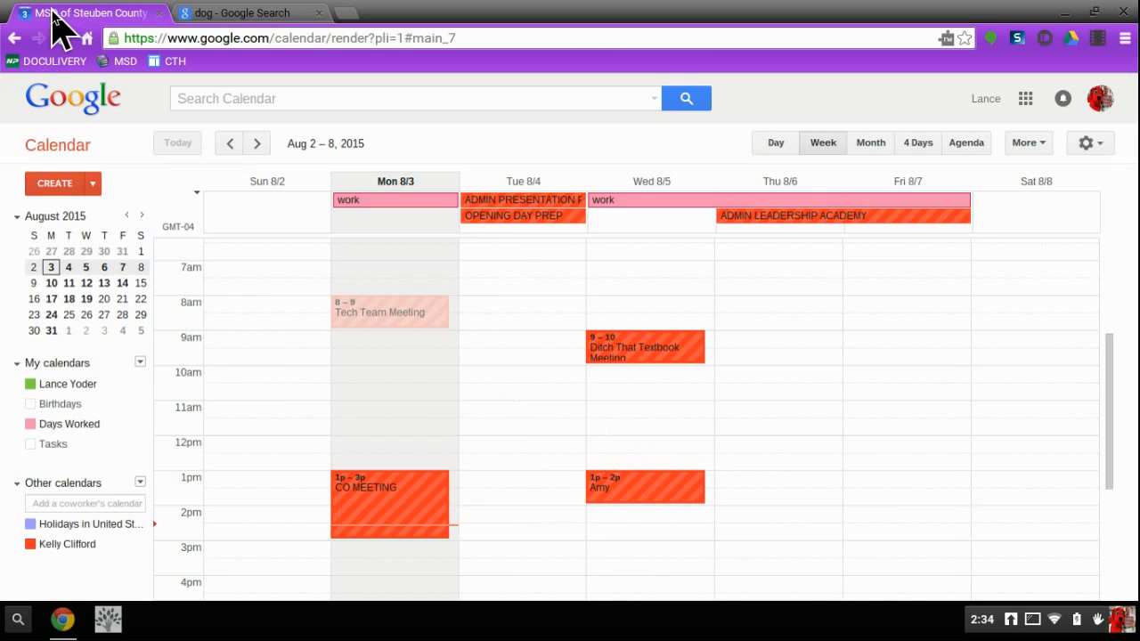
pyautogui.click(250, 13)
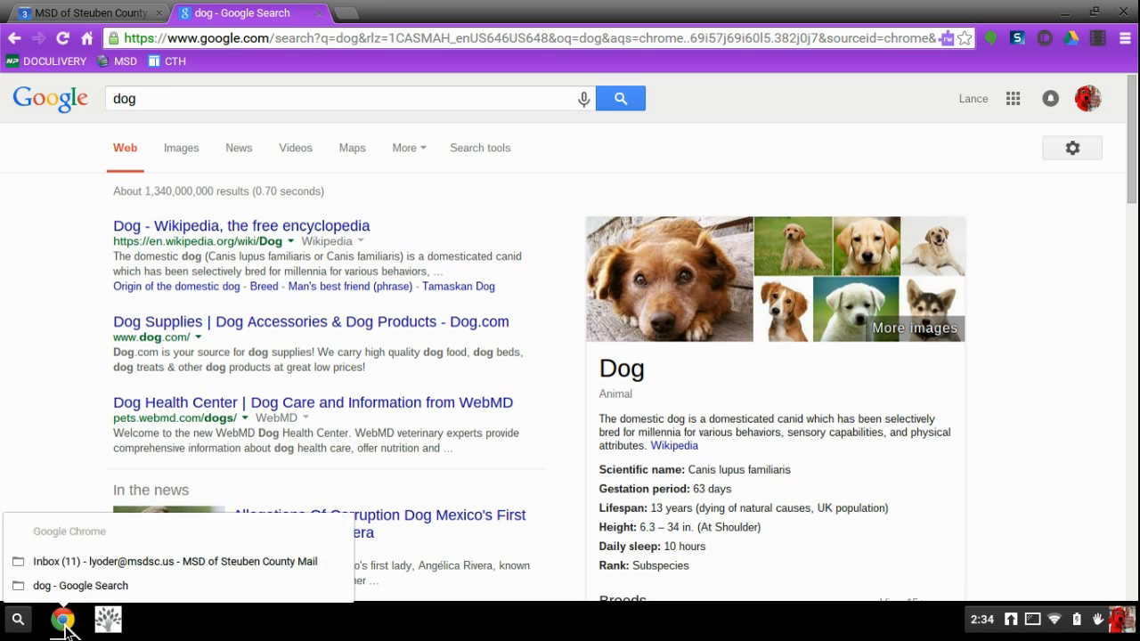
pyautogui.moveTo(134, 561)
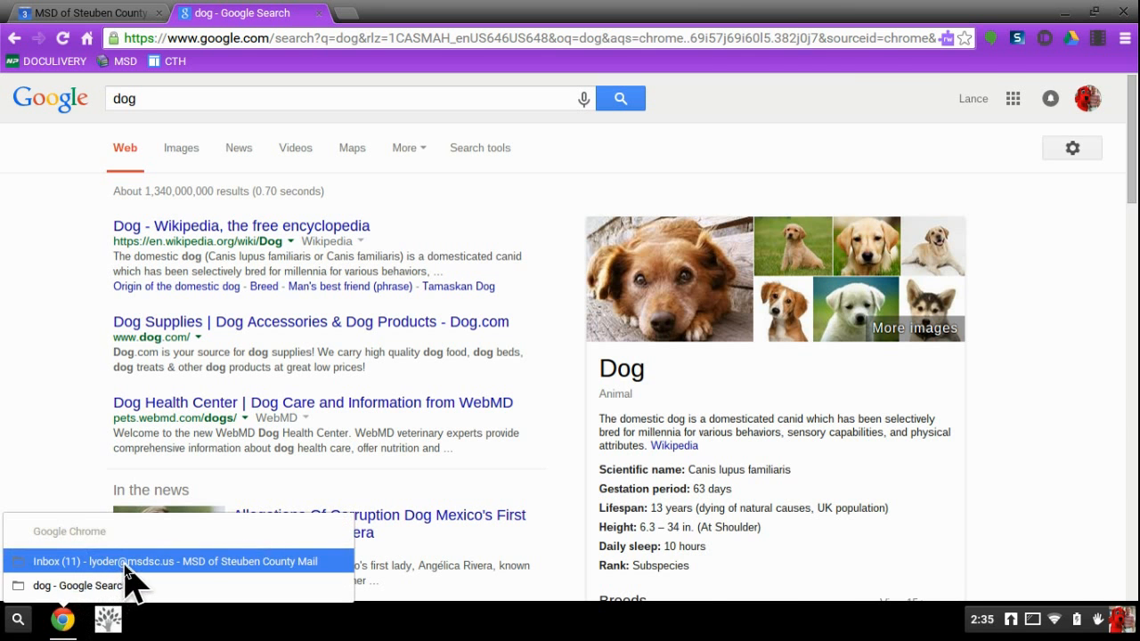
# - Merge the Gmail inbox tab into the same window, making three tabs again
pyautogui.click(168, 561)
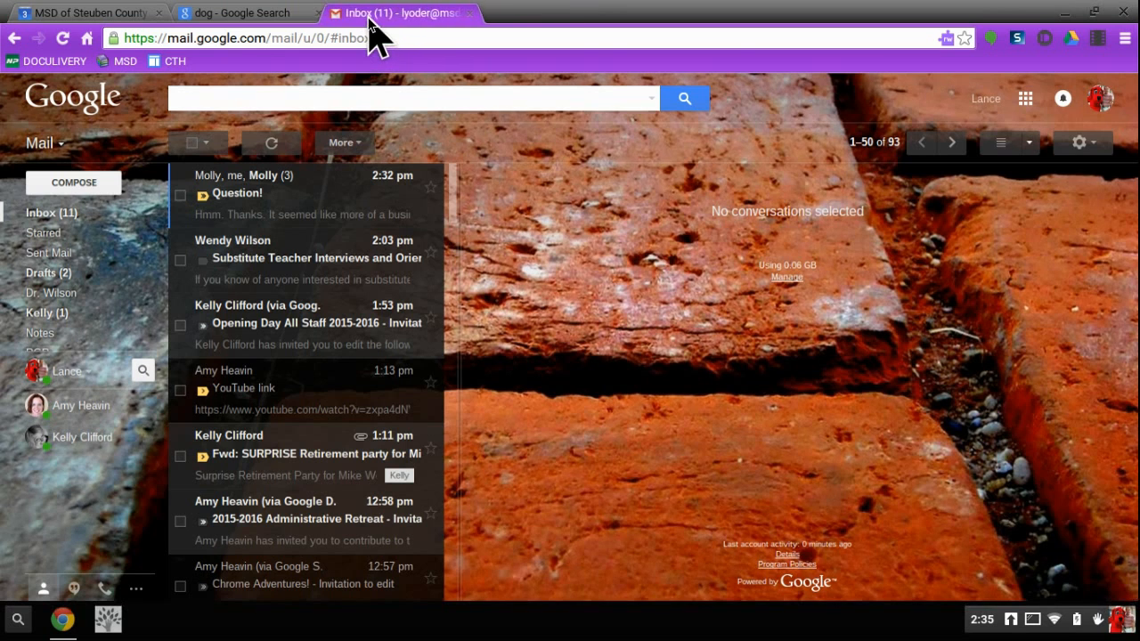
pyautogui.click(85, 13)
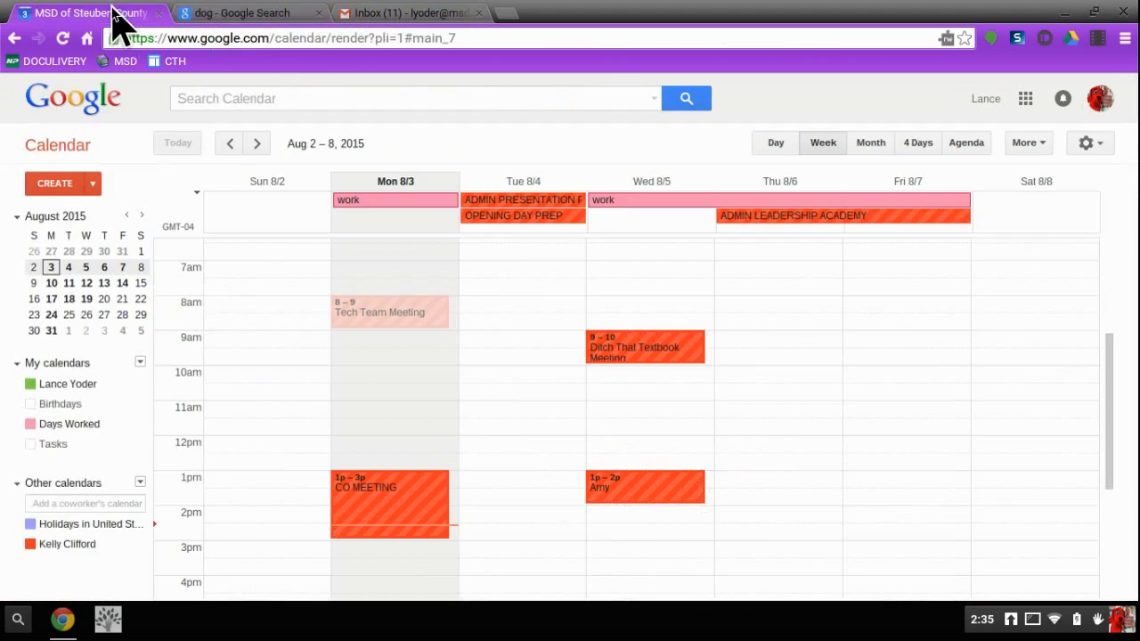
pyautogui.click(406, 12)
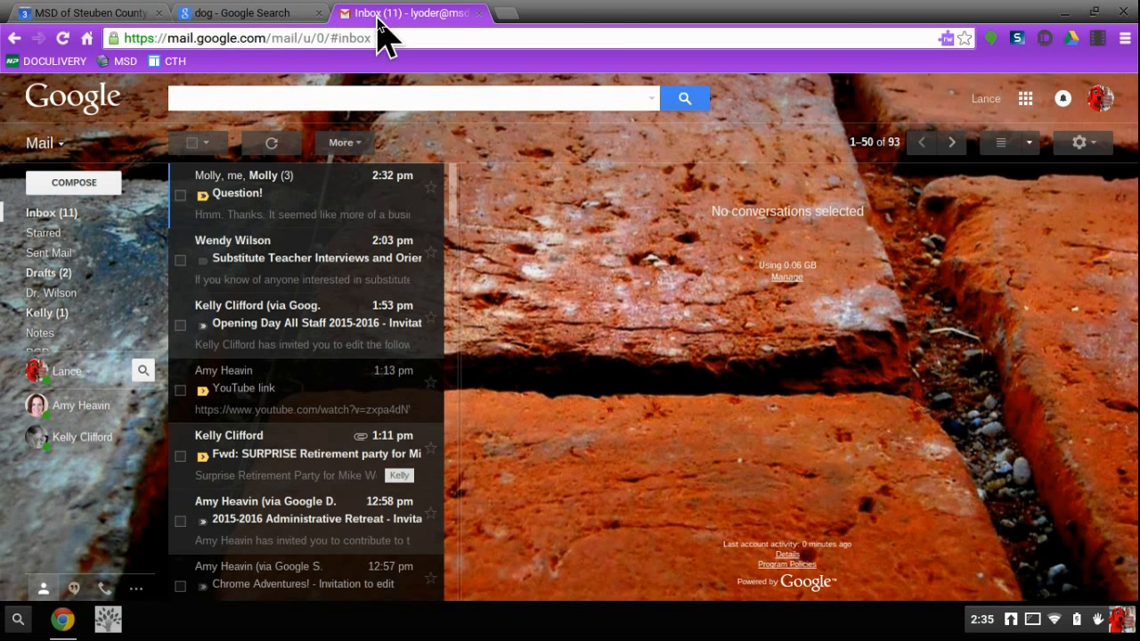
pyautogui.moveTo(595, 29)
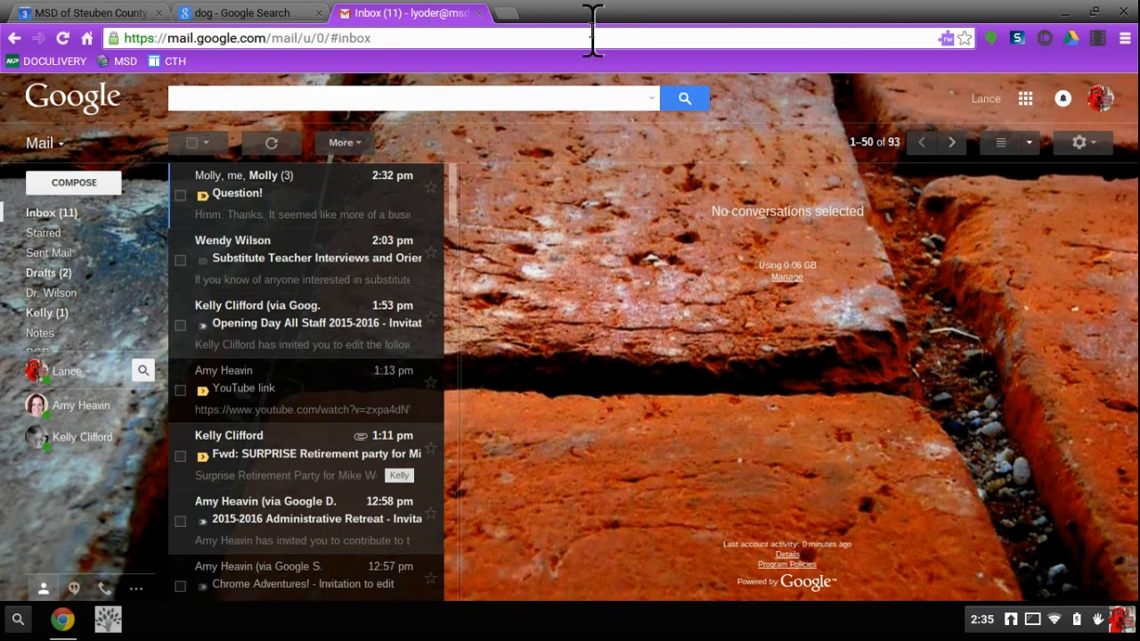
# - Close the inbox, dog and calendar tabs so the Chrome window disappears from the desktop
pyautogui.click(249, 13)
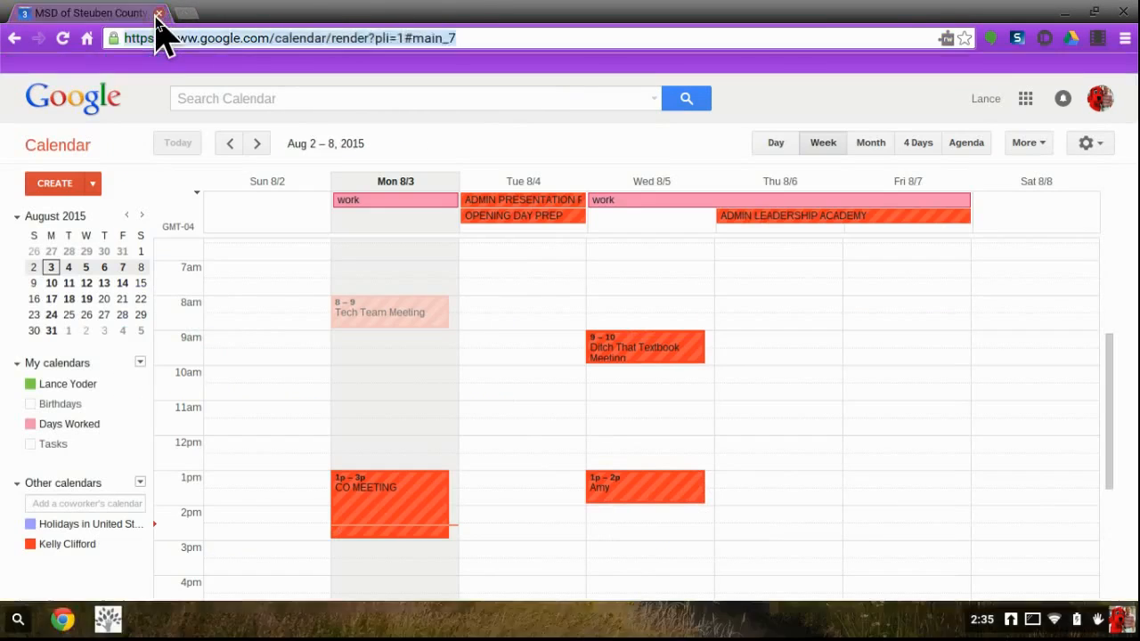
pyautogui.click(158, 12)
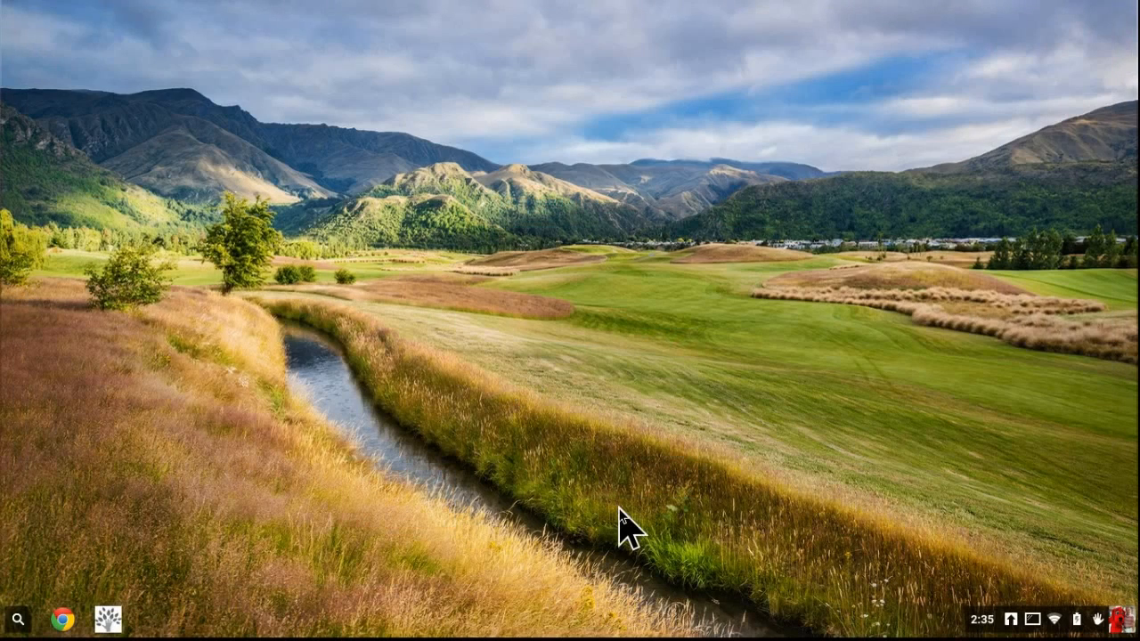